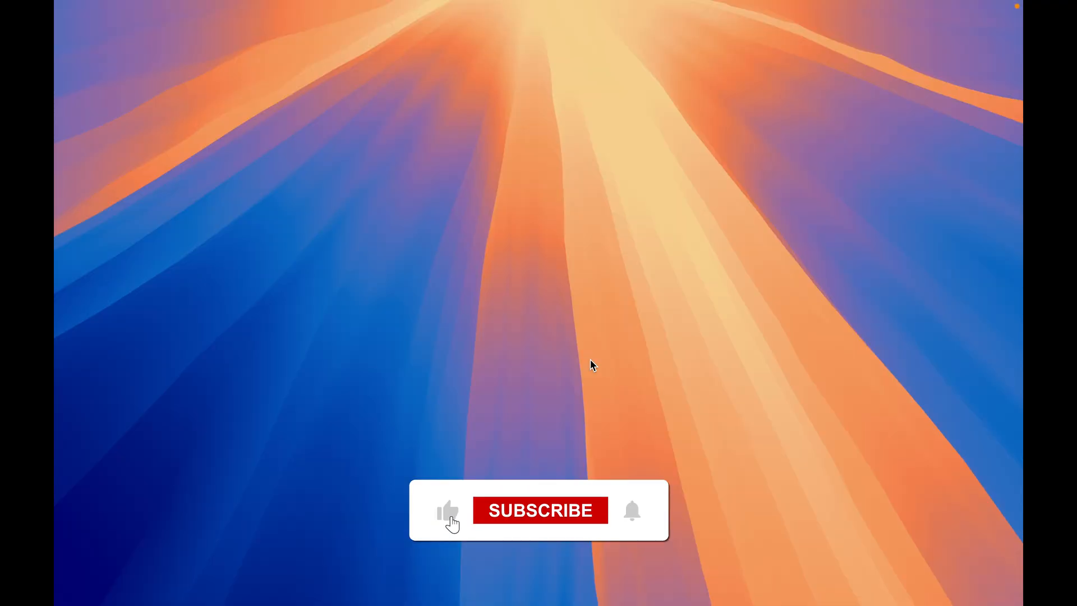
# Search 'settings' in Spotlight and launch System Settings from the results.
pyautogui.click(539, 510)
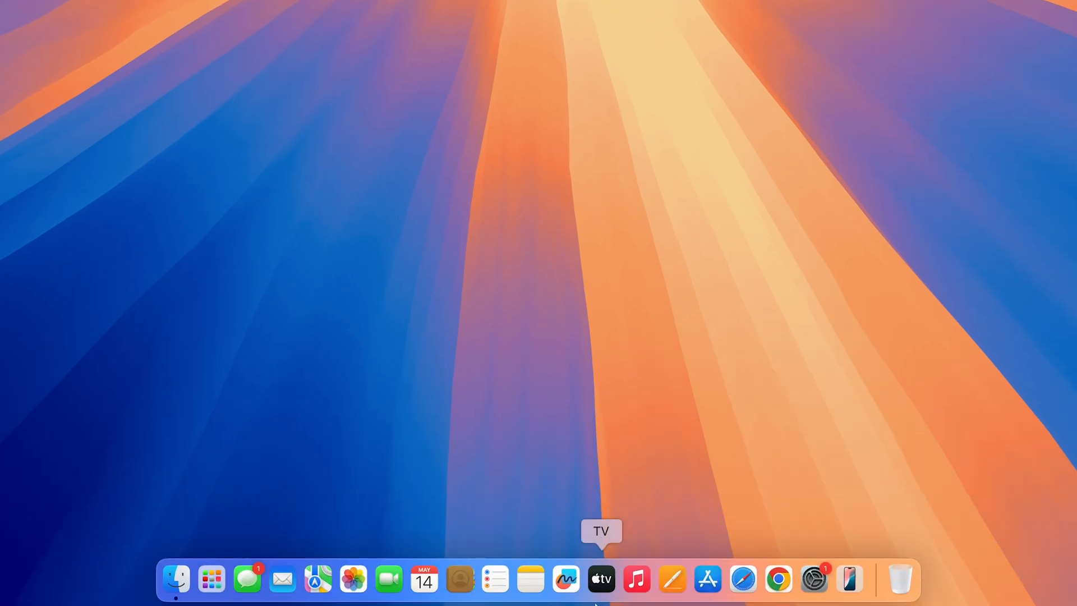
pyautogui.moveTo(707, 579)
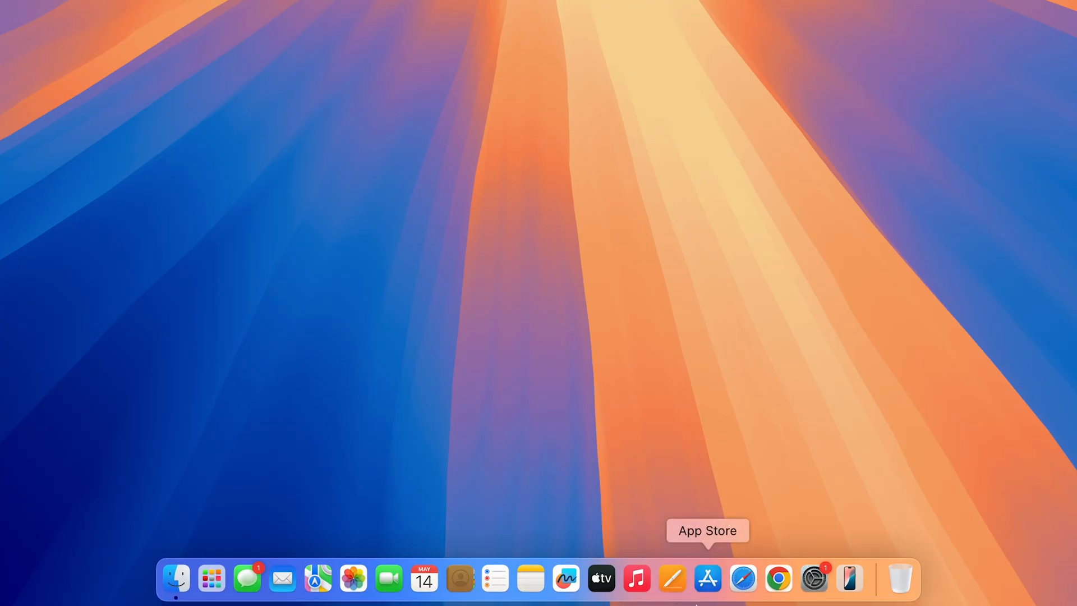
pyautogui.moveTo(813, 579)
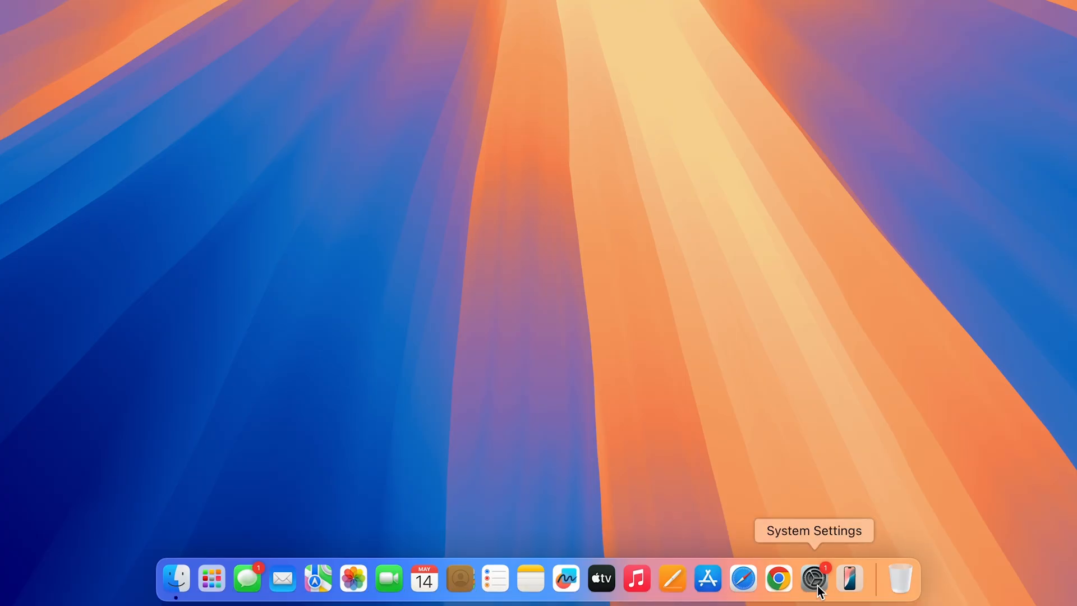
pyautogui.press('cmd+space')
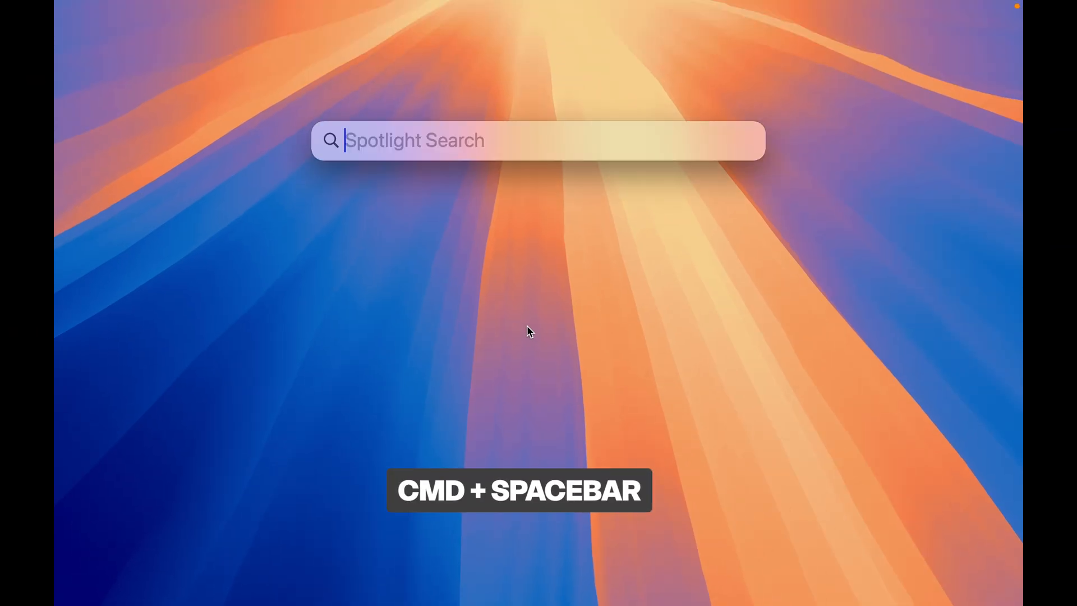
pyautogui.write('settn')
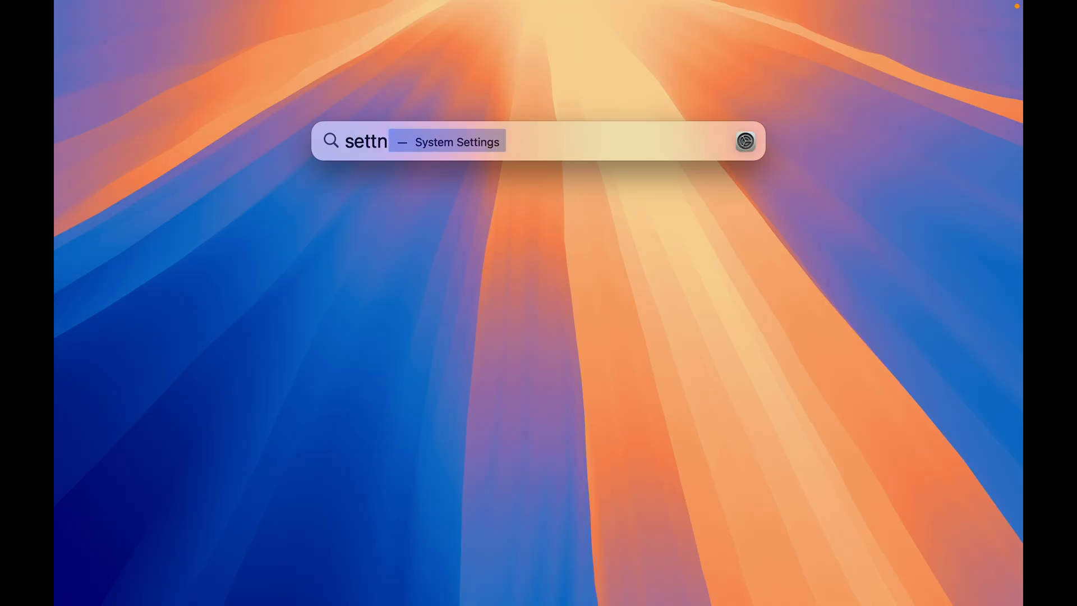
pyautogui.write('ings')
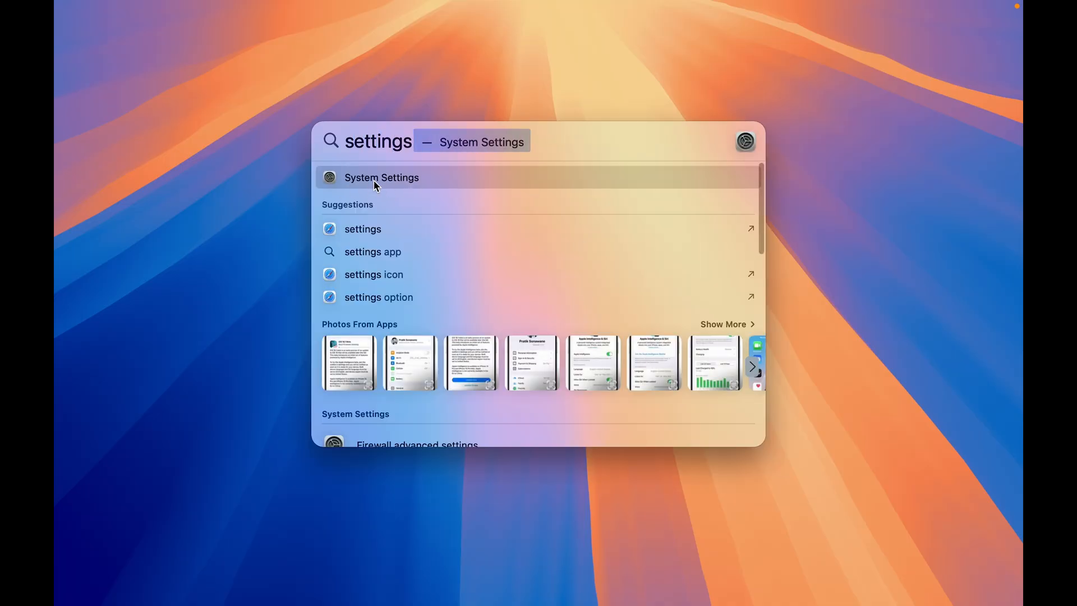
pyautogui.click(382, 177)
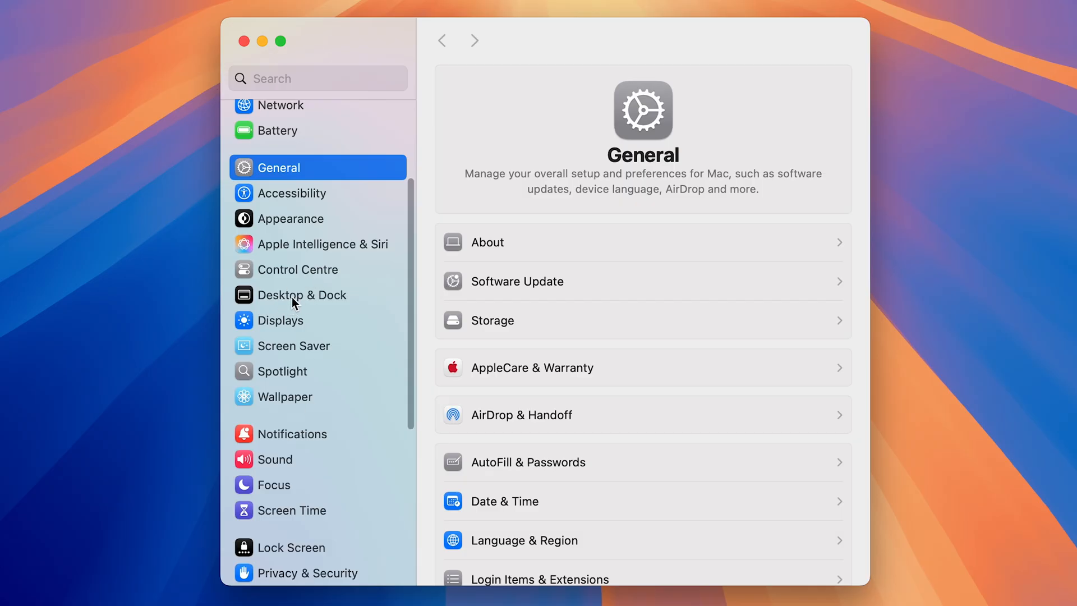
# In Desktop & Dock, leave 'Automatically hide and show the Dock' switched off.
pyautogui.click(302, 294)
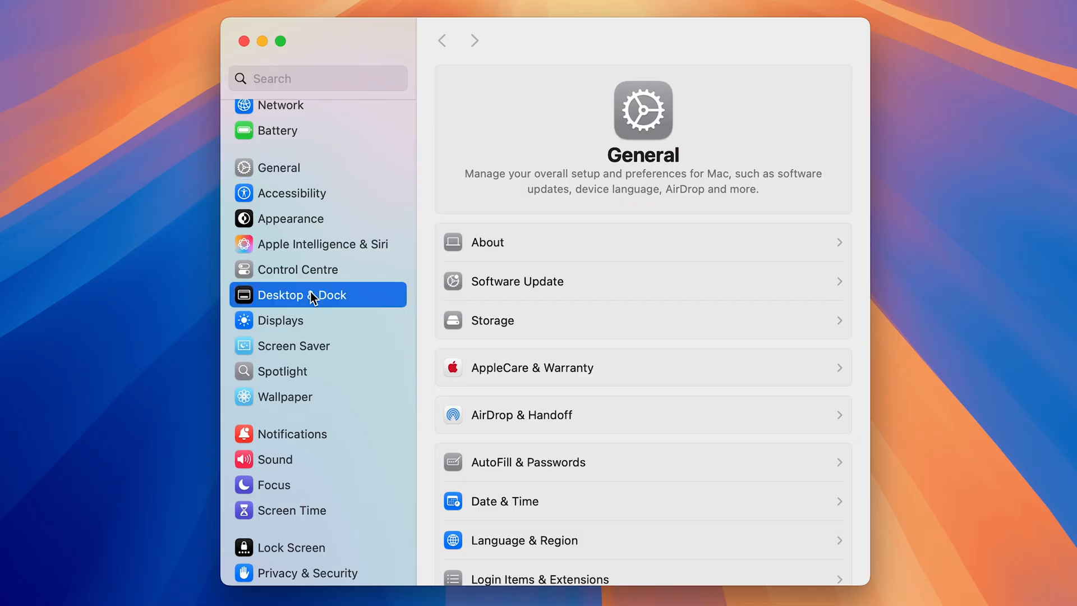
pyautogui.click(302, 294)
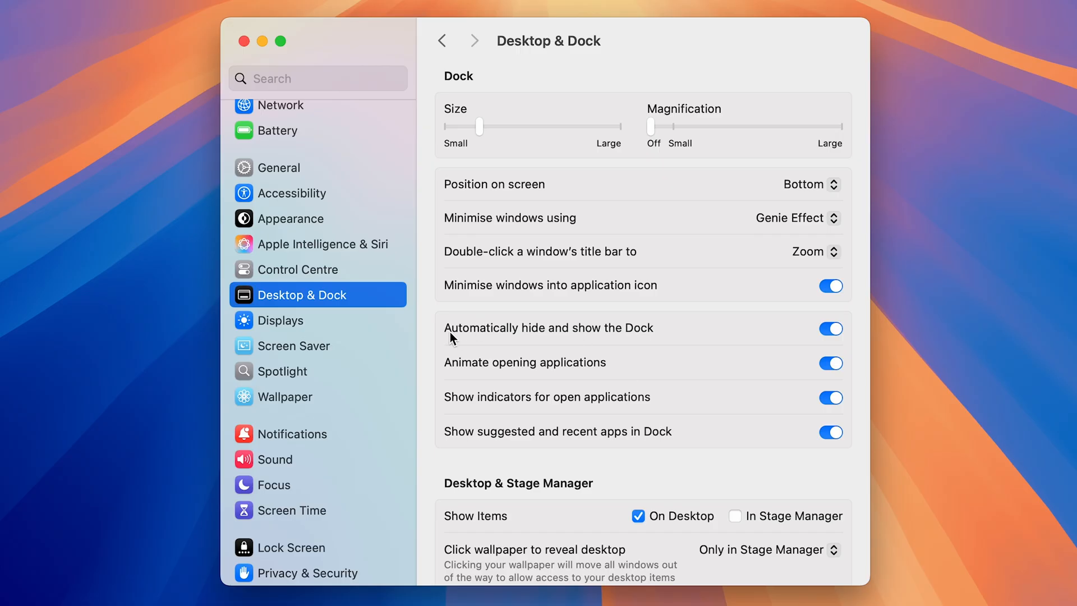
pyautogui.moveTo(561, 342)
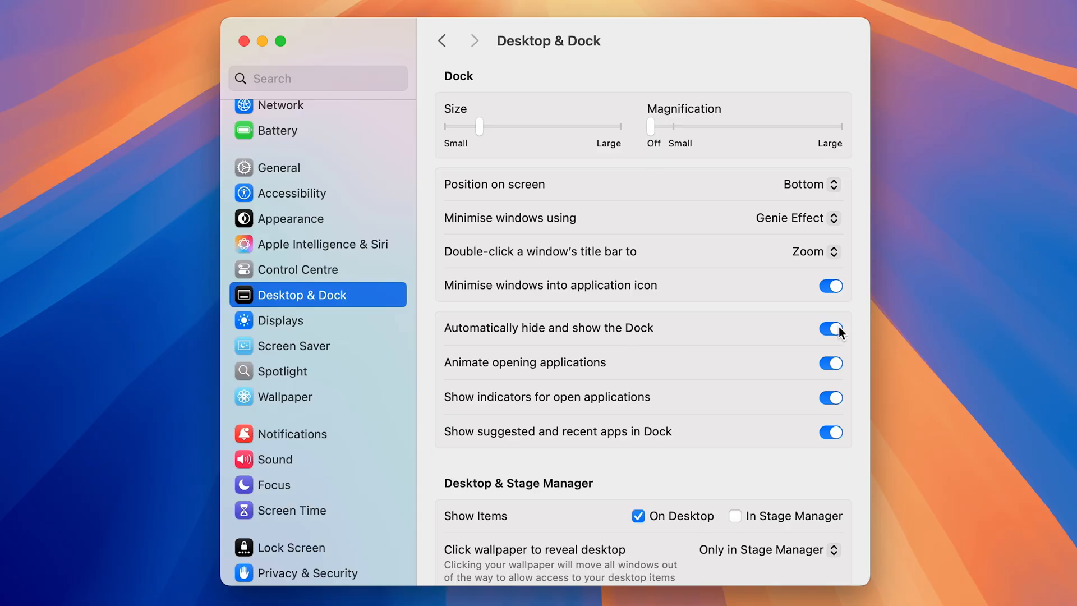
pyautogui.scroll(-3)
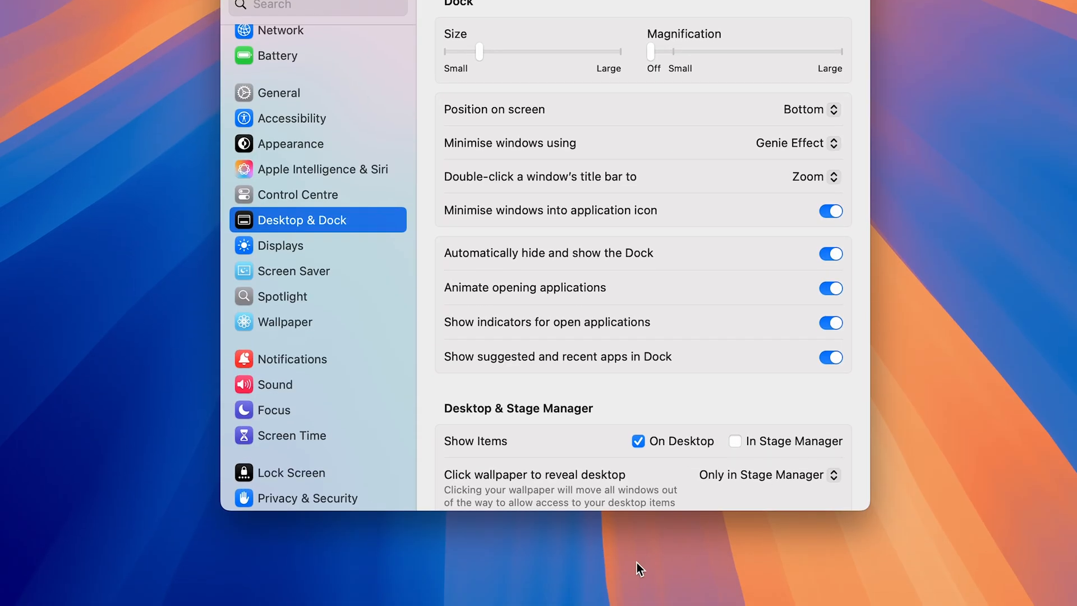
pyautogui.moveTo(826, 272)
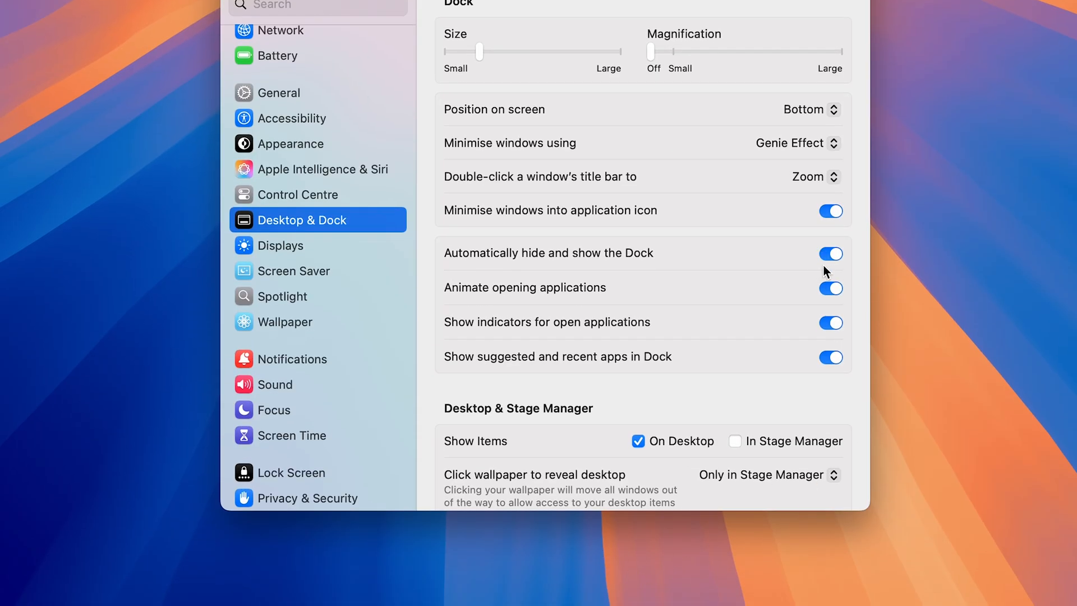
pyautogui.click(829, 253)
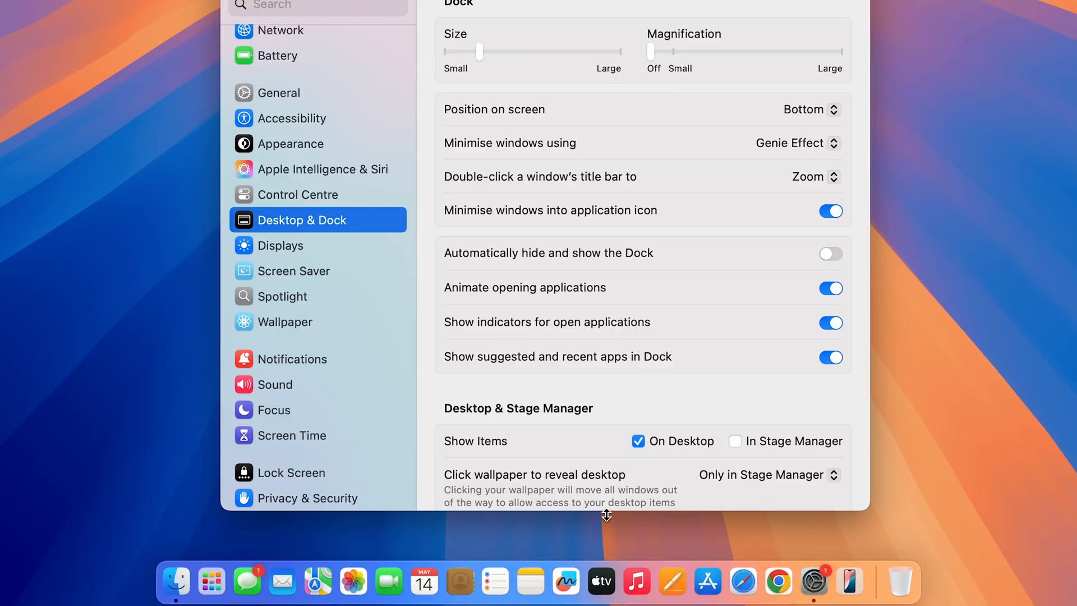
pyautogui.moveTo(777, 581)
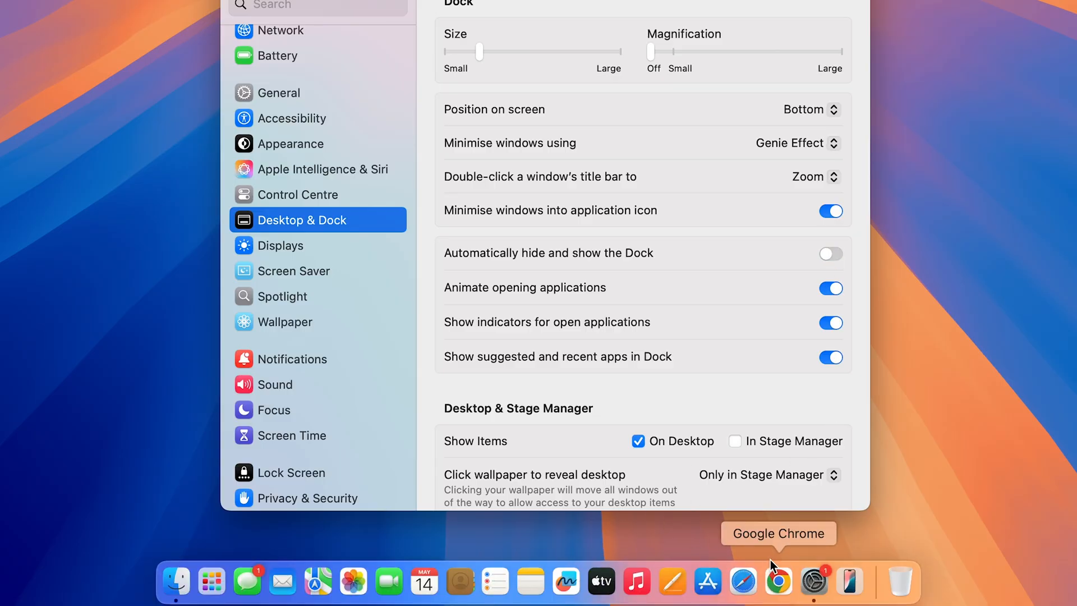
pyautogui.moveTo(981, 293)
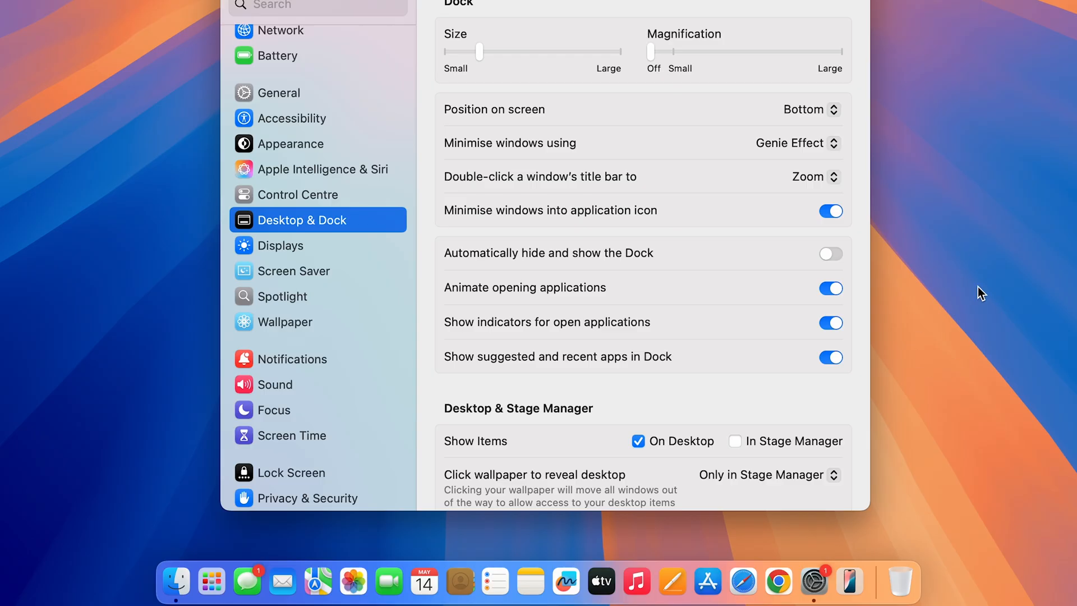
pyautogui.moveTo(968, 474)
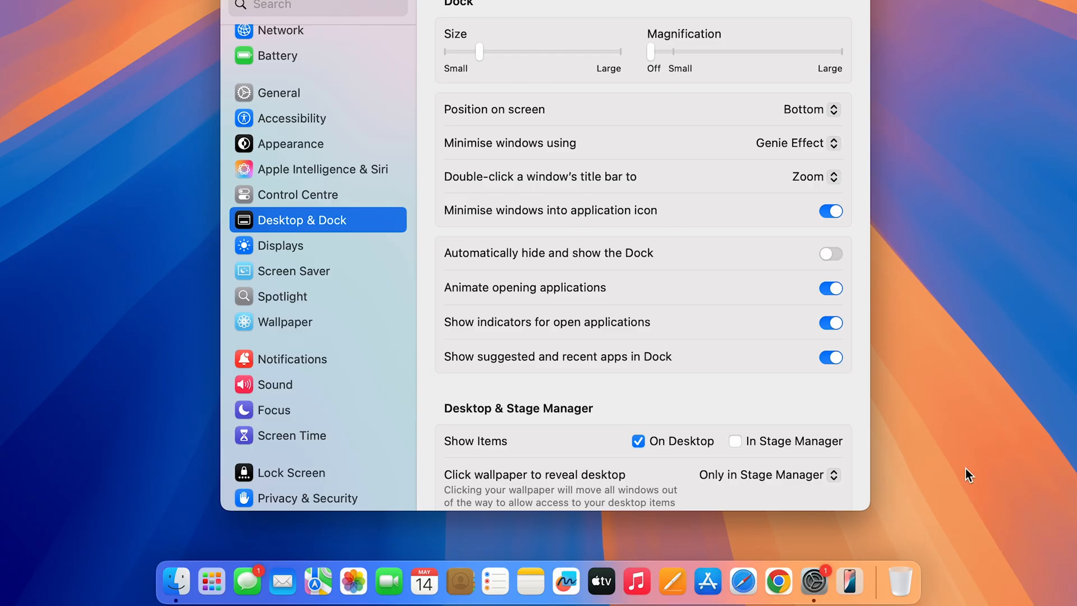
pyautogui.moveTo(835, 269)
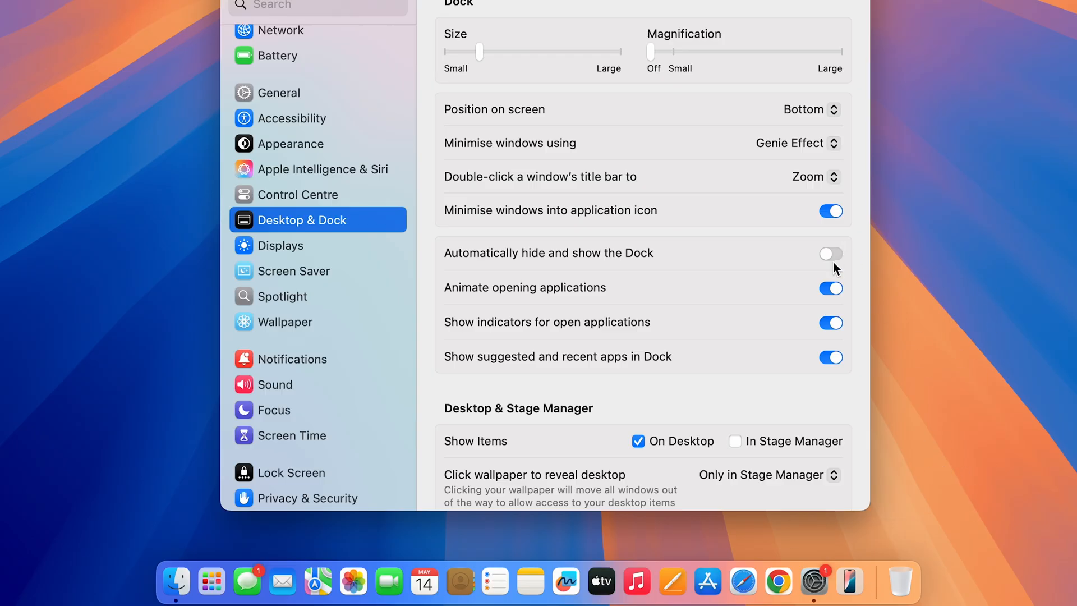
pyautogui.click(830, 253)
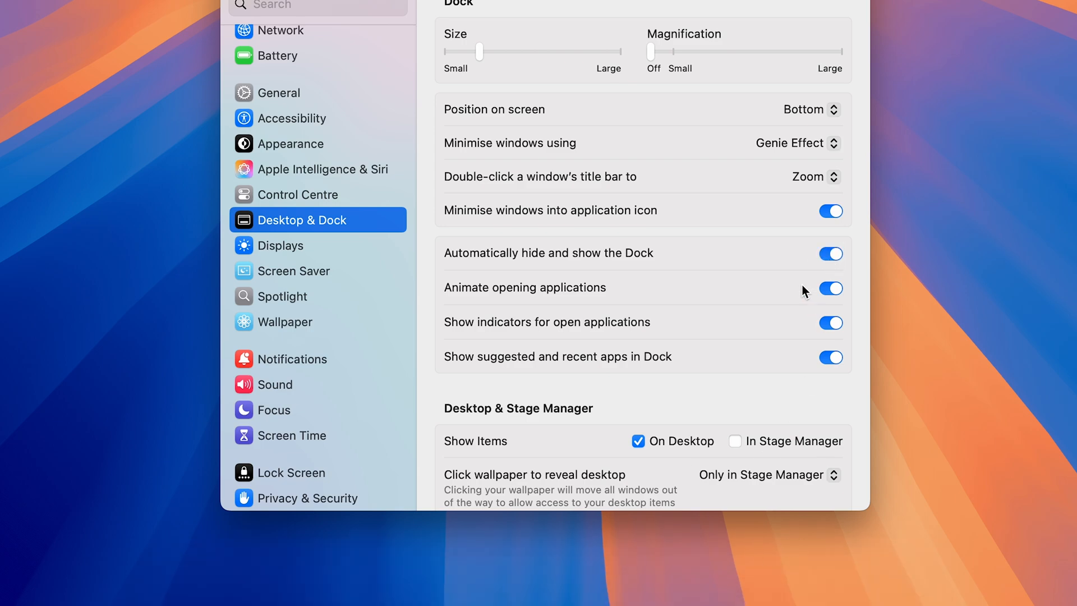
pyautogui.moveTo(838, 263)
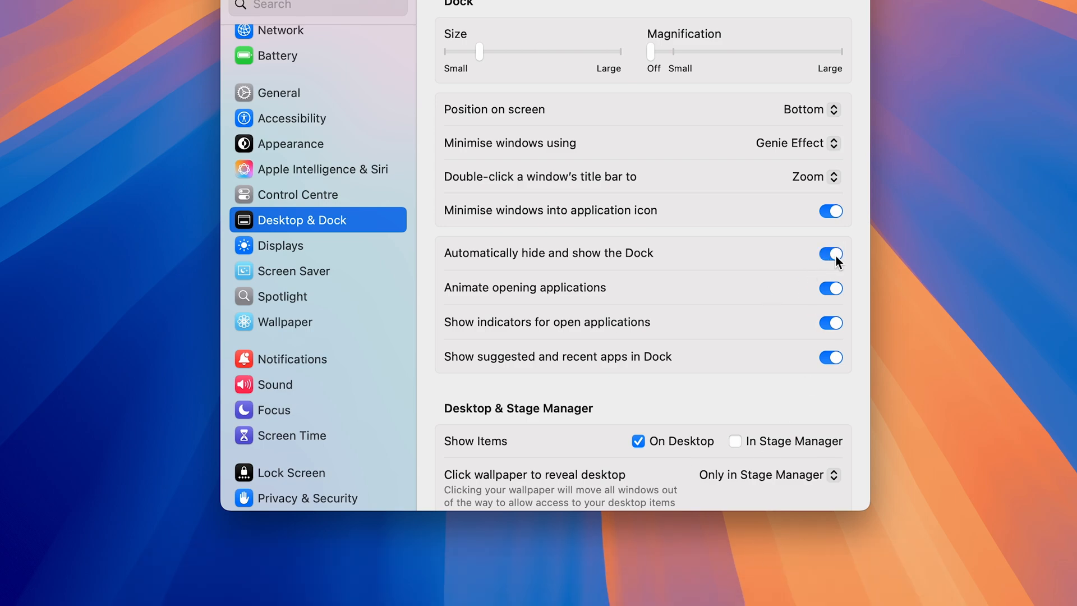
pyautogui.click(830, 253)
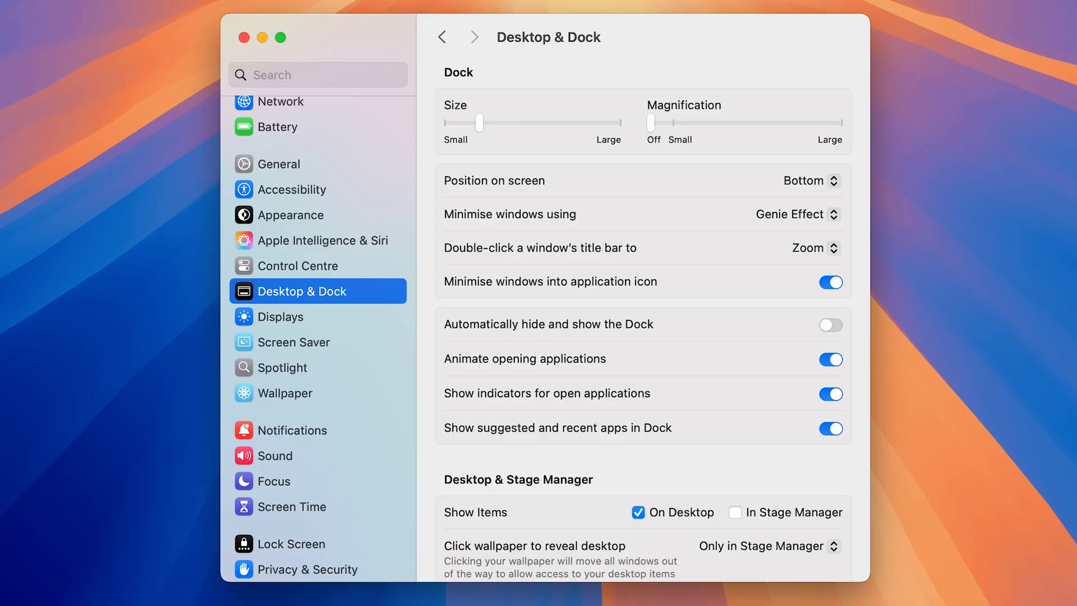
pyautogui.moveTo(302, 269)
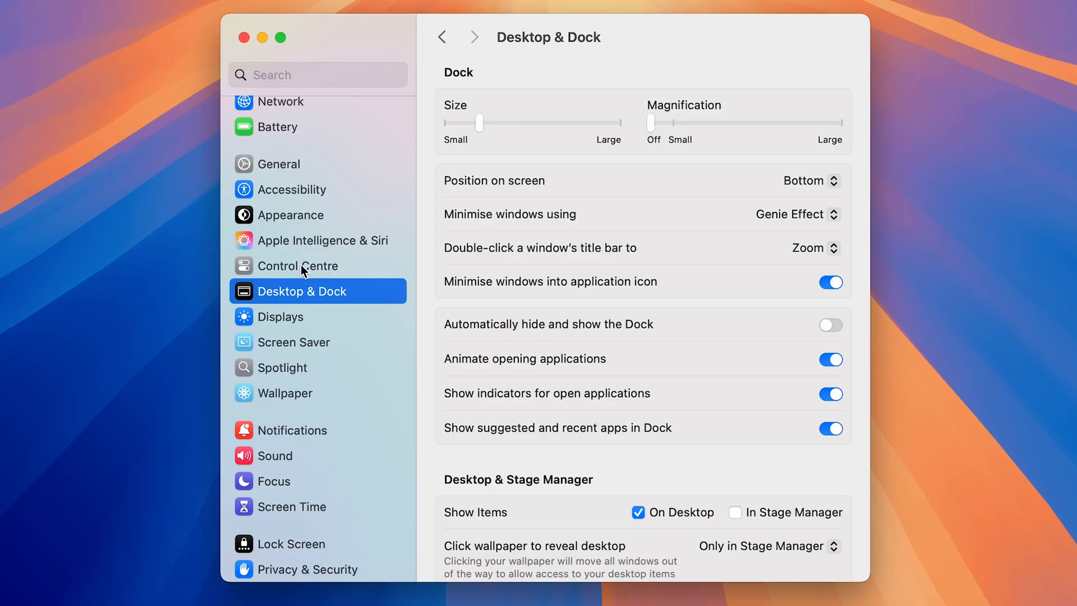
# In Control Centre, set 'Automatically hide and show the menu bar' to Never.
pyautogui.click(297, 265)
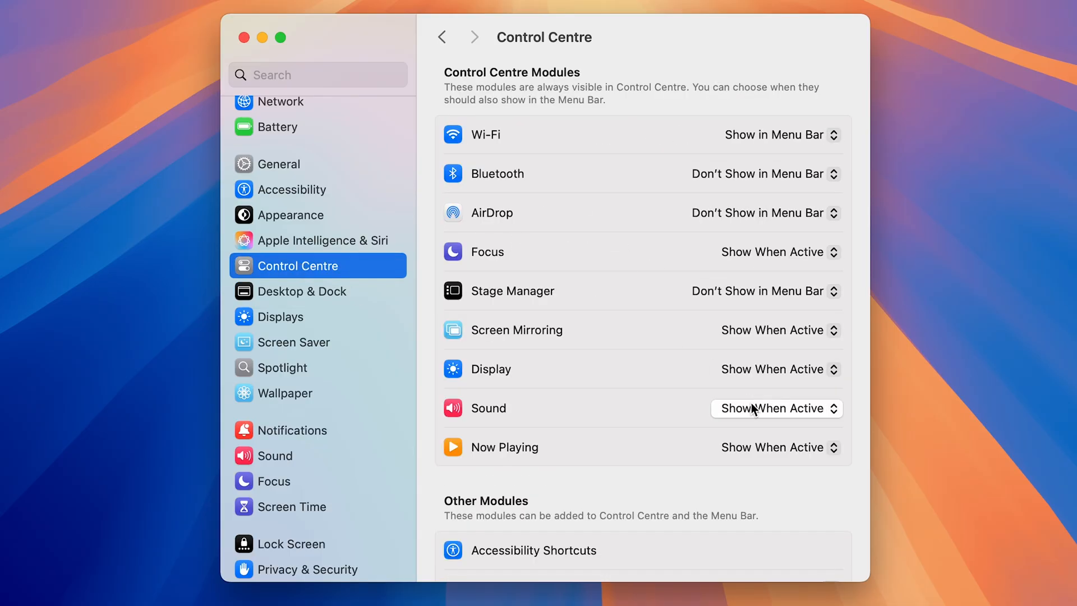
pyautogui.scroll(-3)
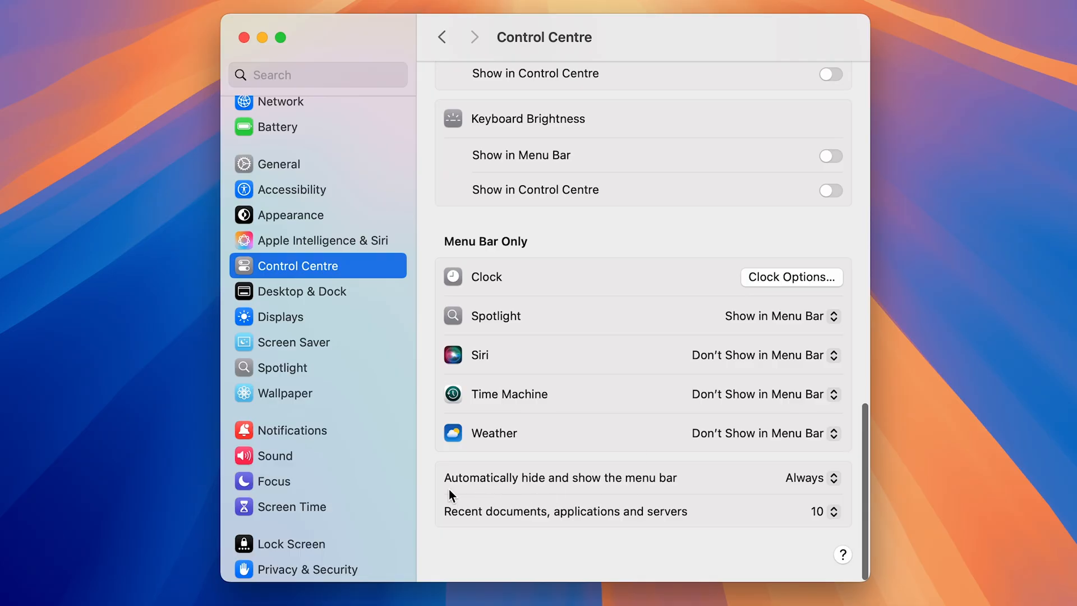
pyautogui.moveTo(646, 493)
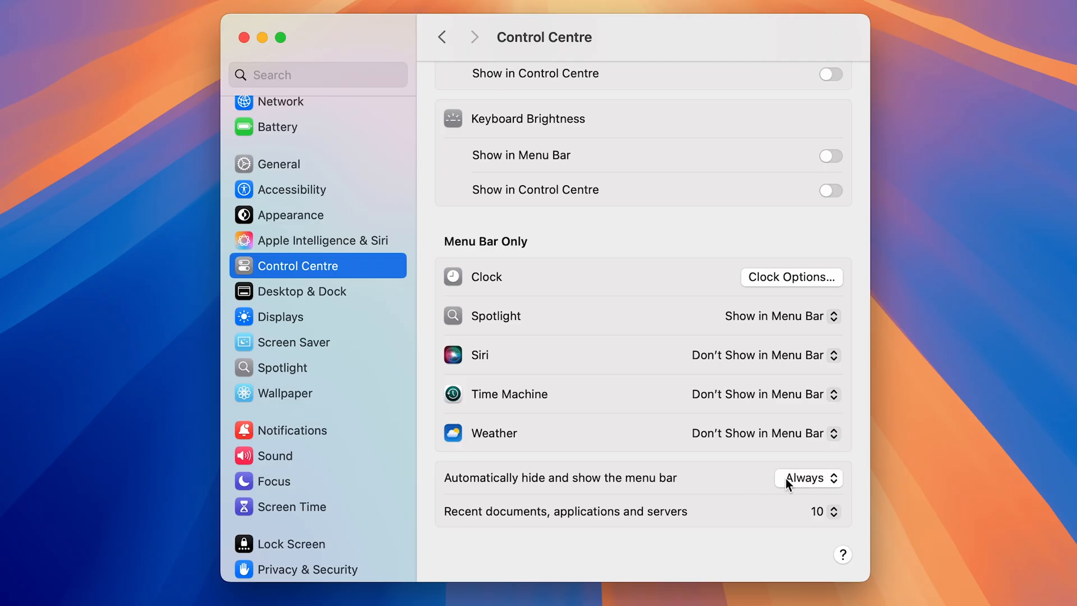
pyautogui.click(808, 477)
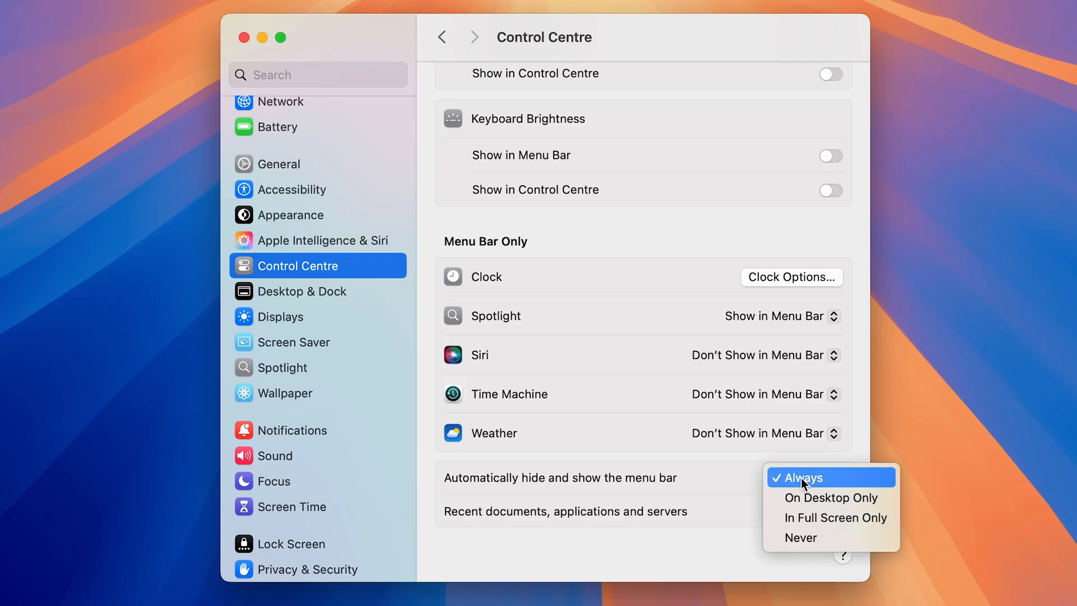
pyautogui.click(800, 538)
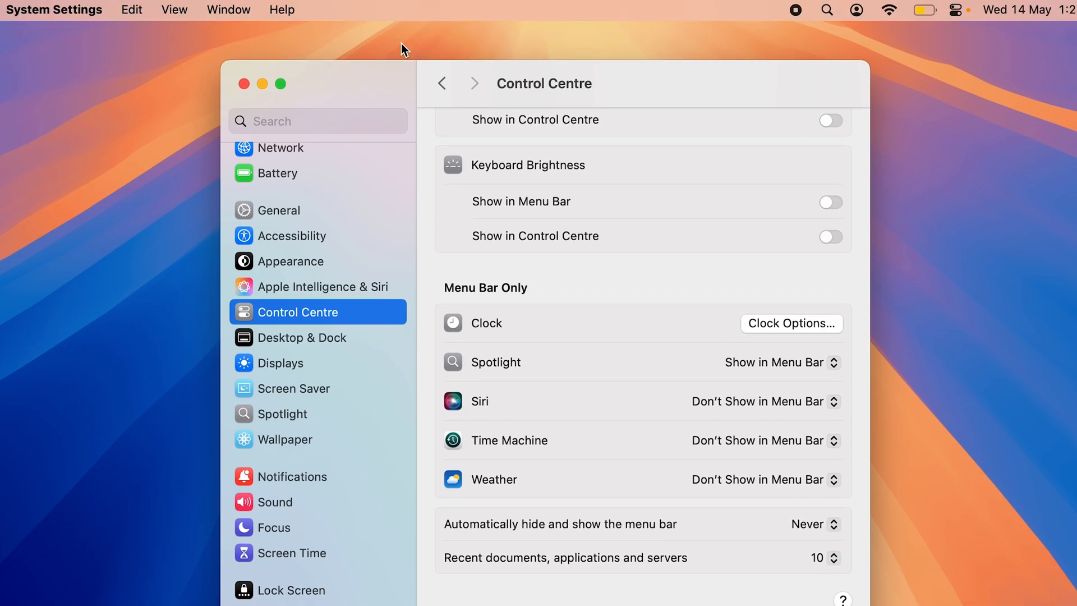
pyautogui.moveTo(590, 8)
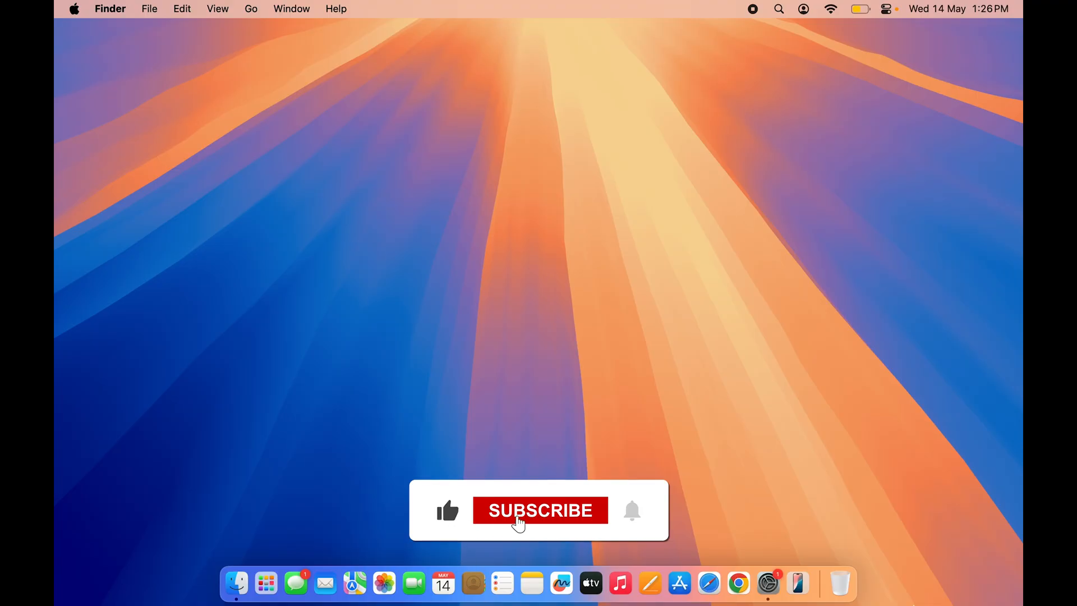
pyautogui.click(540, 510)
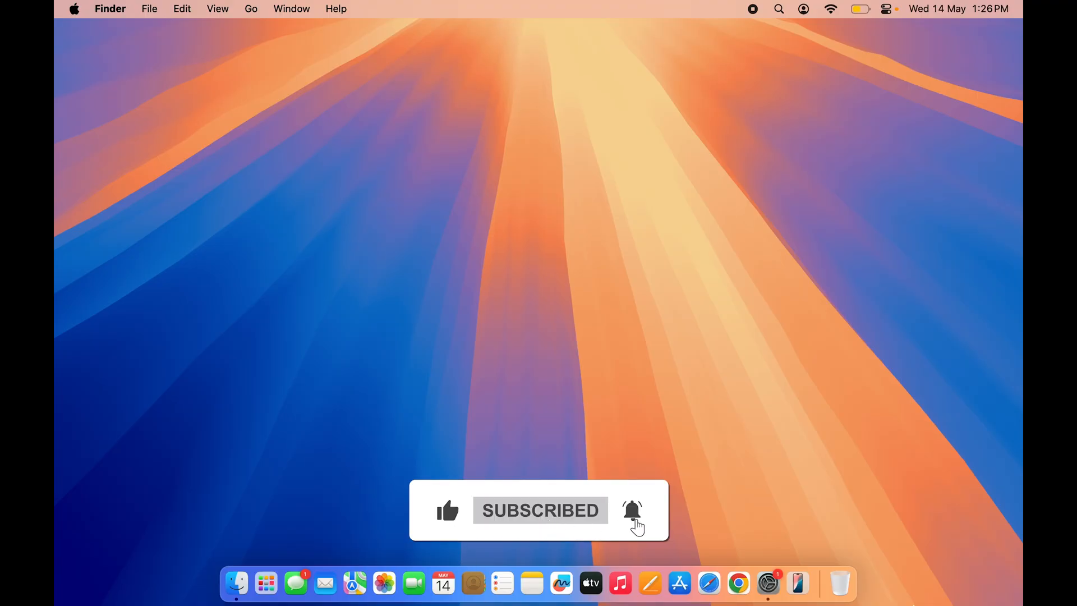